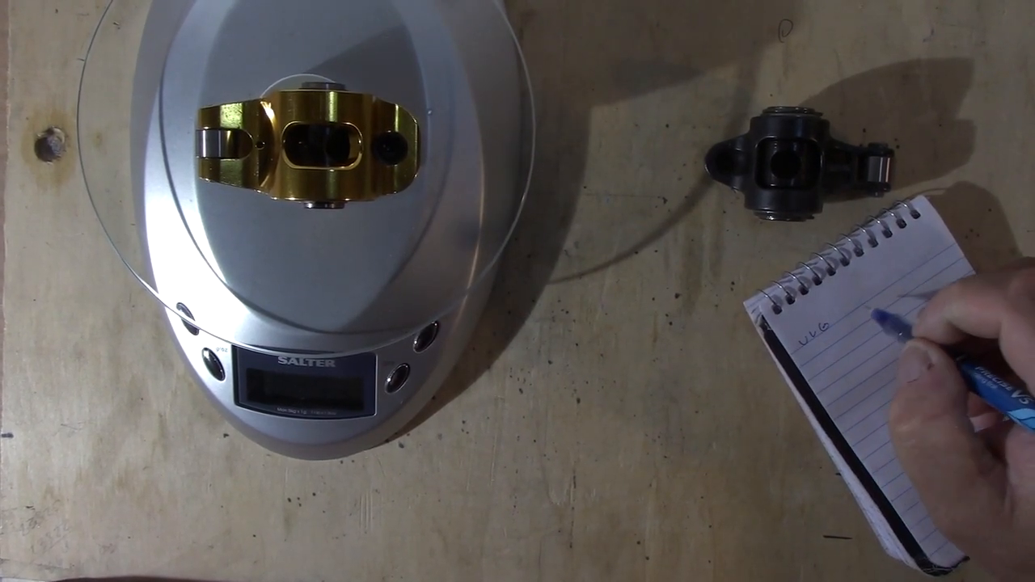
type("173g")
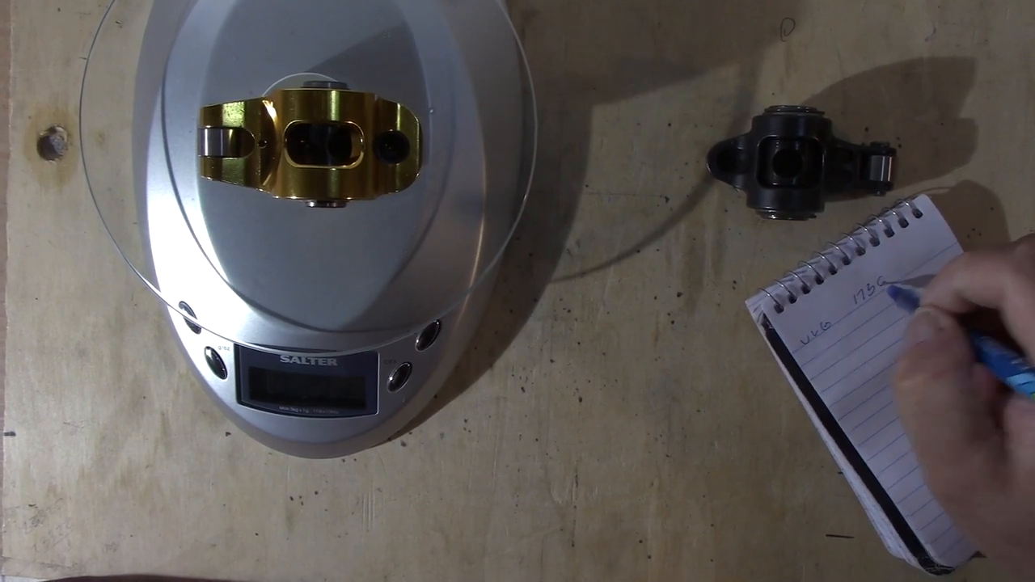